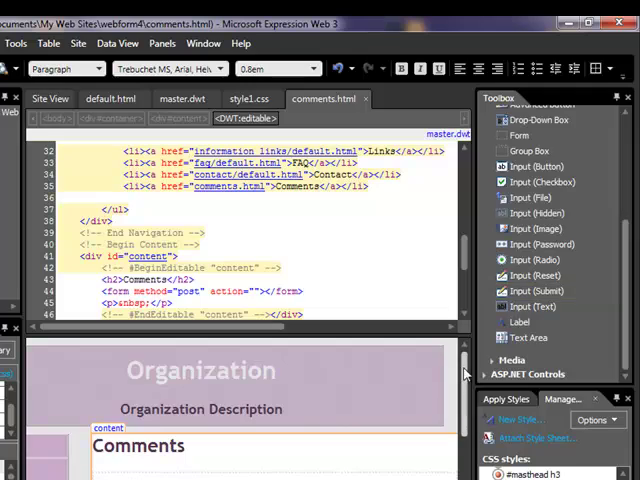
Insert several blank lines inside the empty comment form
left_click(139, 365)
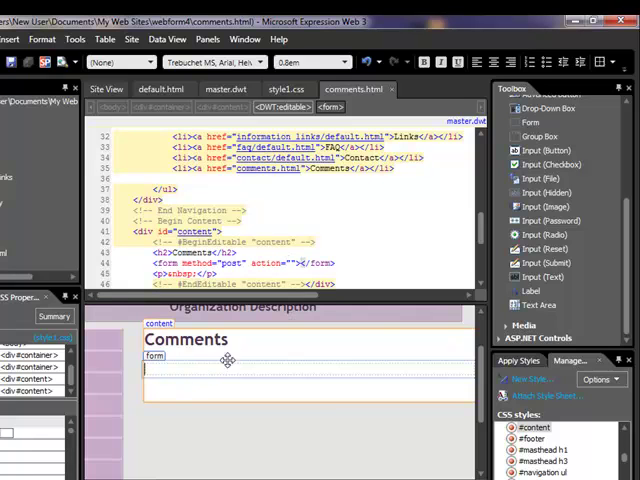
key("enter")
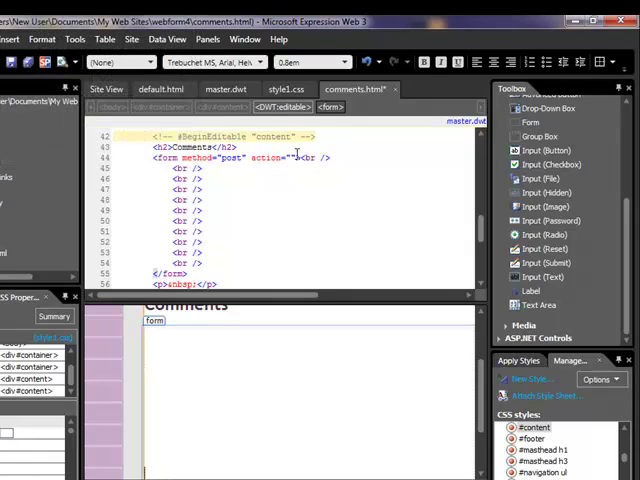
mouse_move(228, 215)
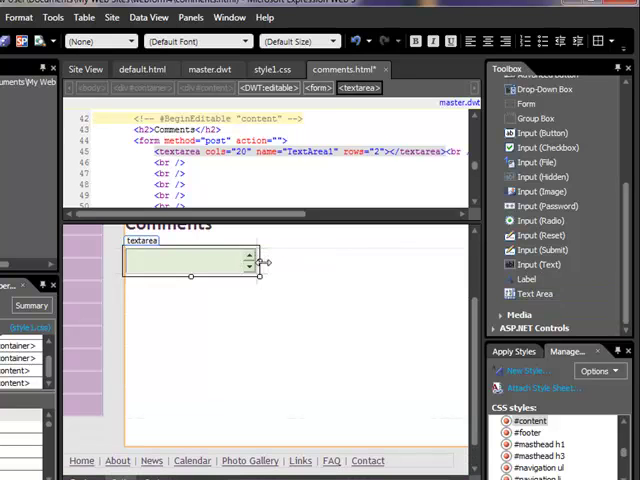
Enlarge the comment text area to roughly 446 by 149 pixels
left_click_drag(260, 262, 435, 262)
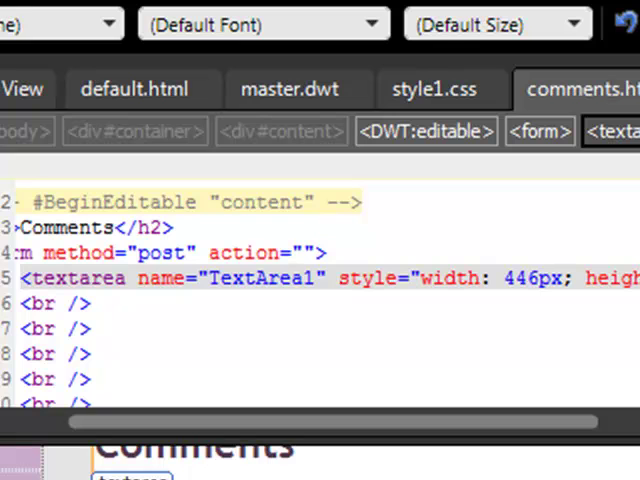
mouse_move(220, 290)
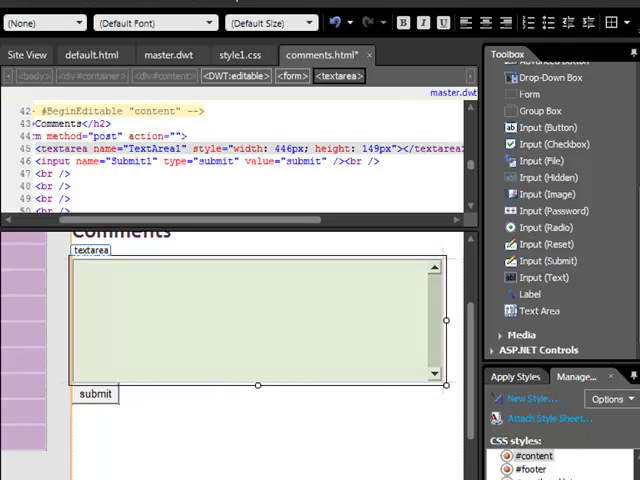
mouse_move(547, 277)
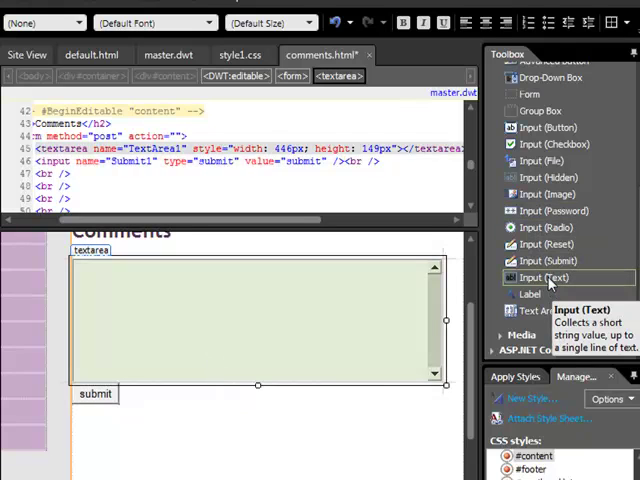
mouse_move(530, 294)
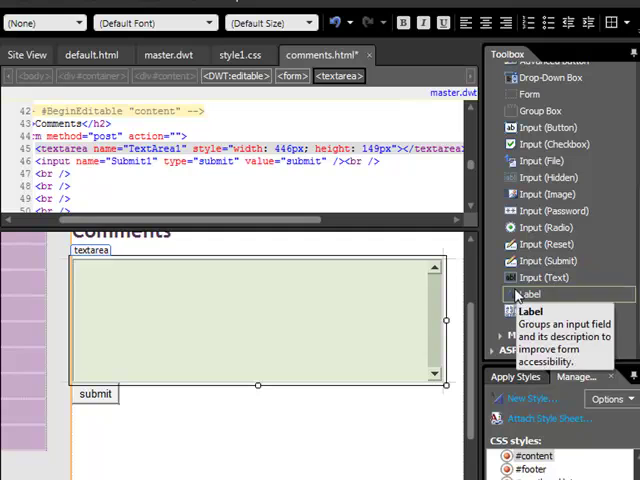
mouse_move(538, 310)
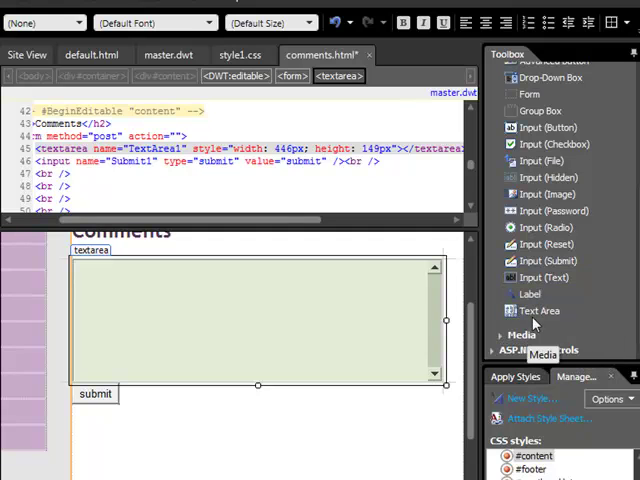
mouse_move(545, 277)
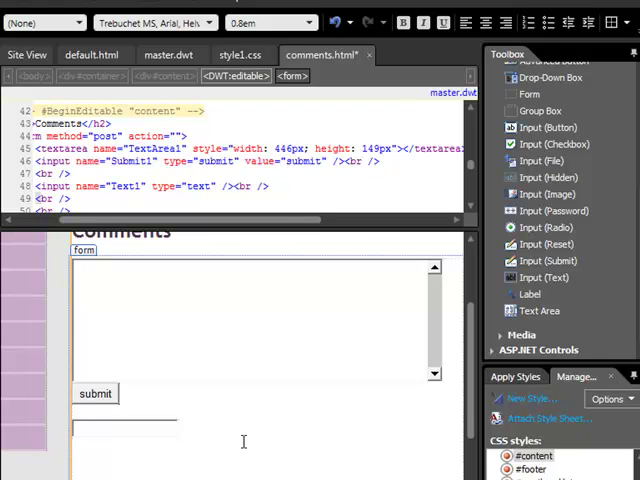
Add 'What is 9 + 3?' and '(please answer the question to prevent spam)' beneath the text field
type("What is 9")
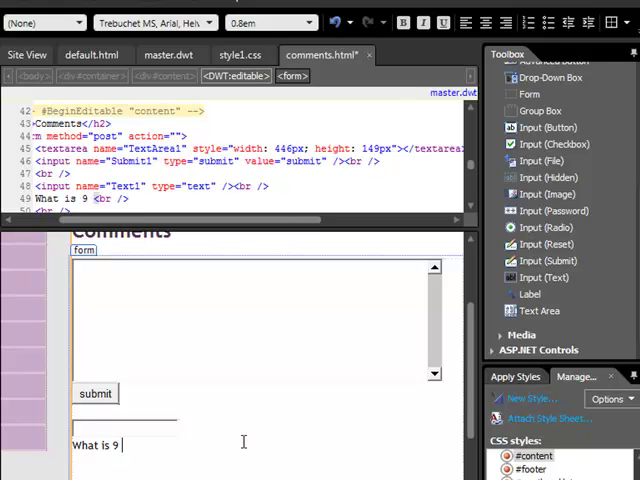
type("+ 3?")
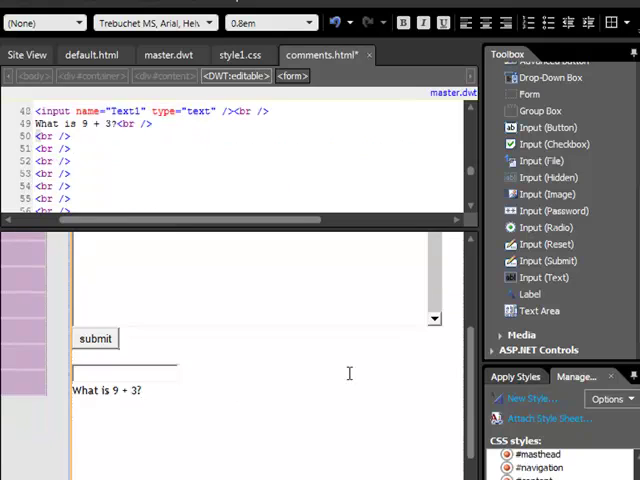
type("(please answer the q")
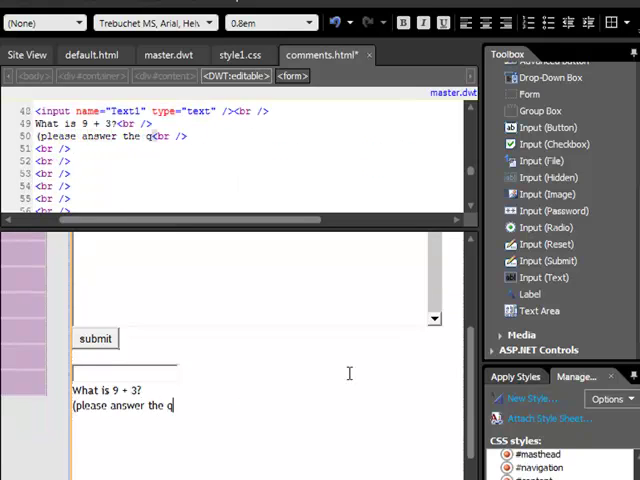
type("uestion to")
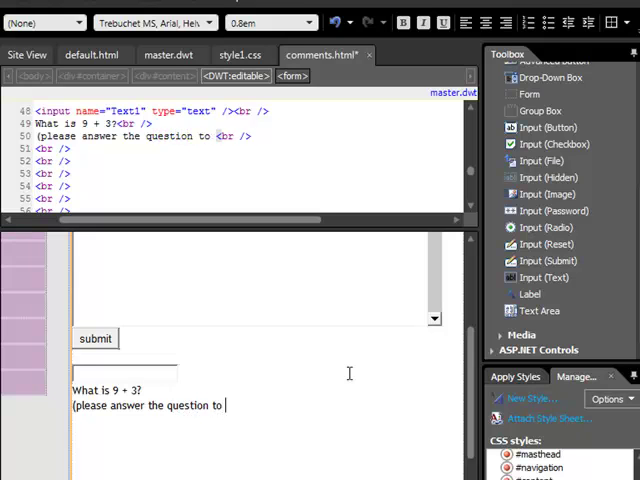
type("prevent spa")
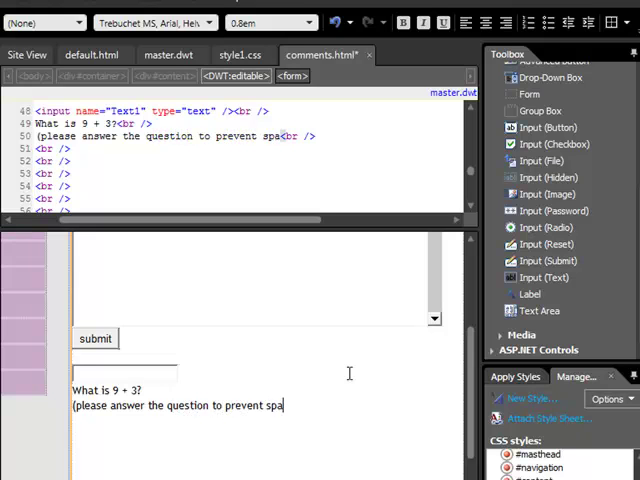
type("m")
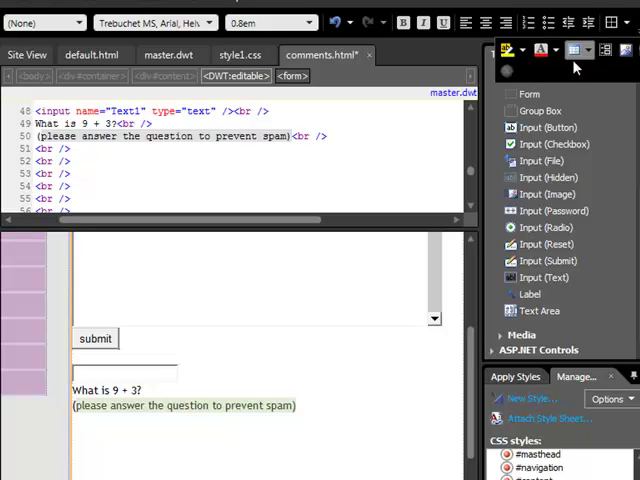
Give the spam-prevention note a red font color and a smaller font size
left_click(542, 50)
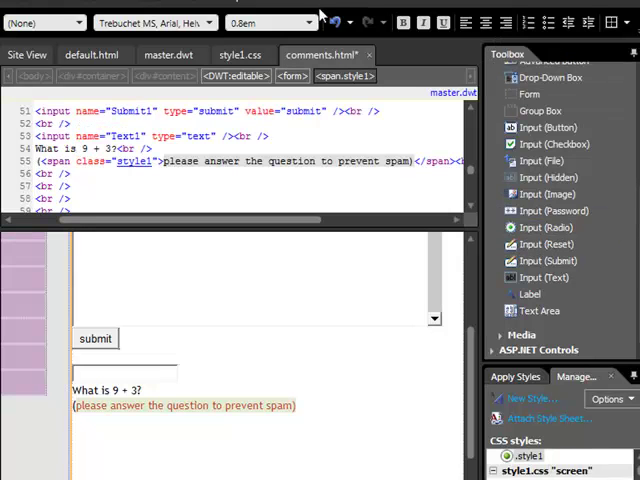
left_click(308, 22)
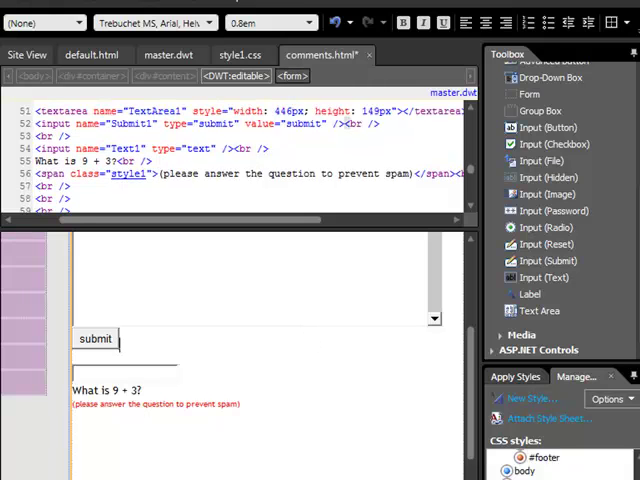
mouse_move(356, 54)
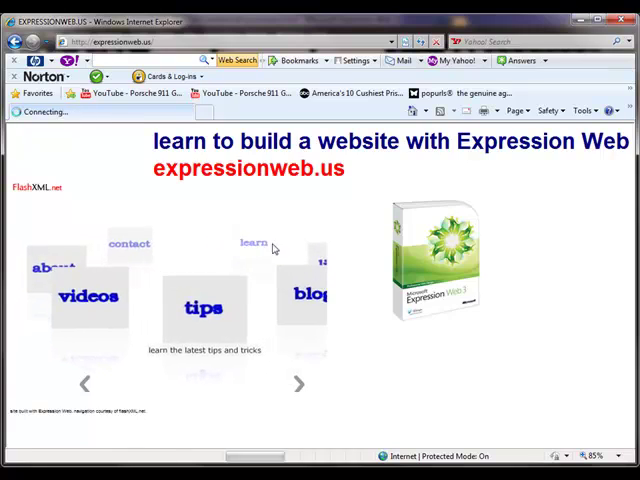
Open the php.txt mail script from expressionweb.us's learn page
left_click(254, 243)
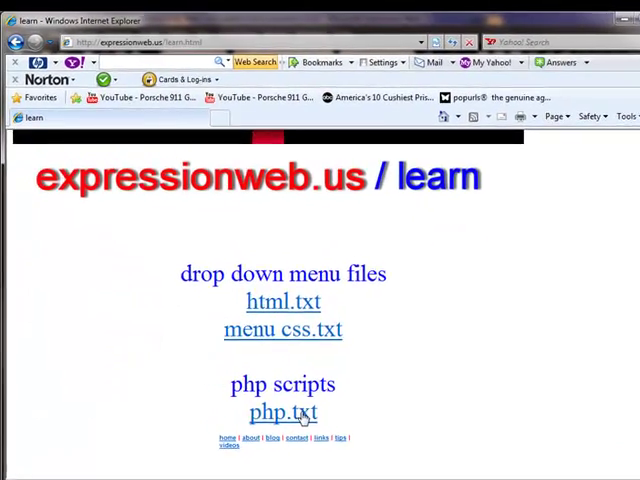
left_click(282, 412)
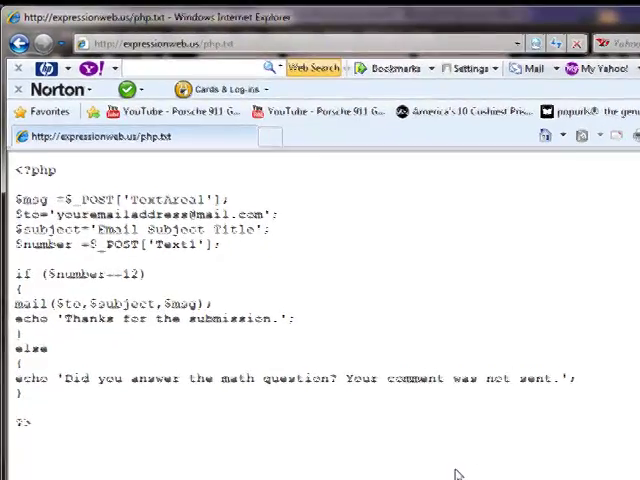
scroll("down", 3)
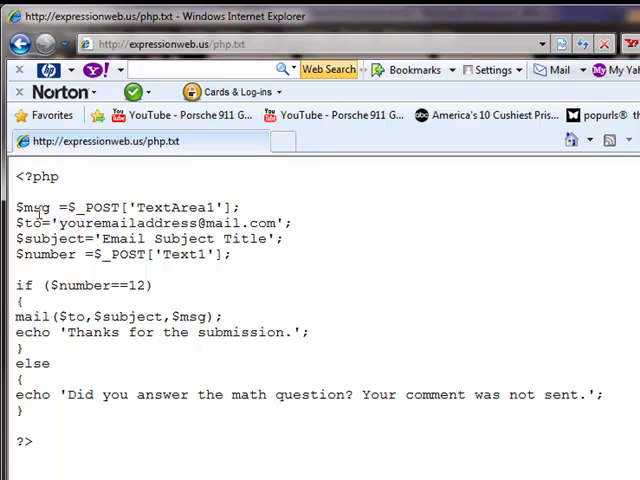
mouse_move(35, 207)
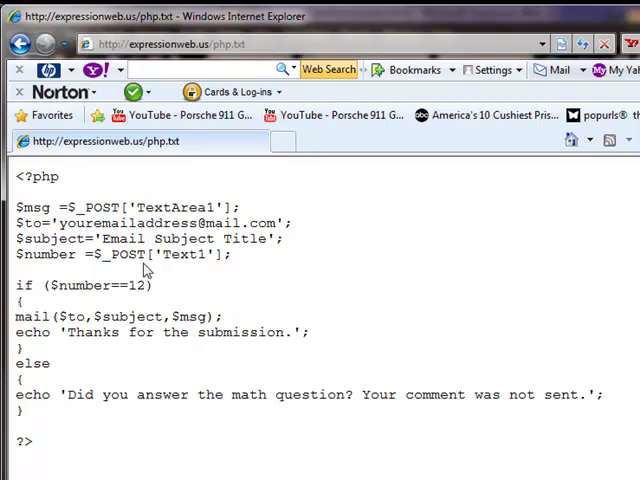
mouse_move(221, 204)
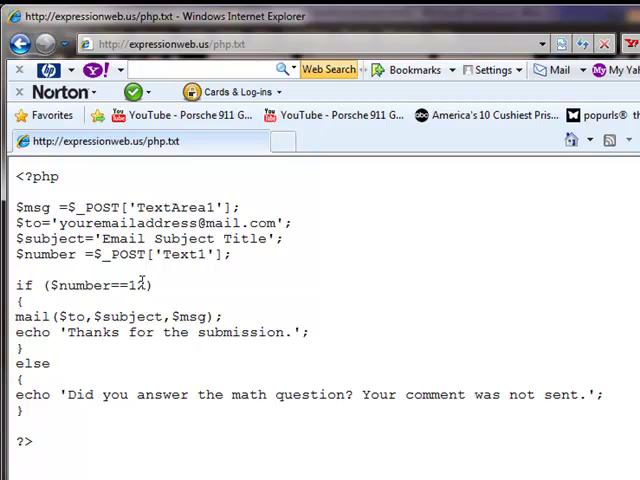
type("2")
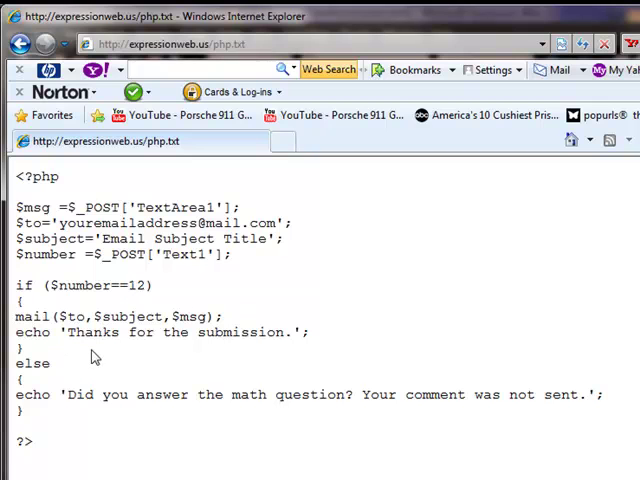
mouse_move(118, 285)
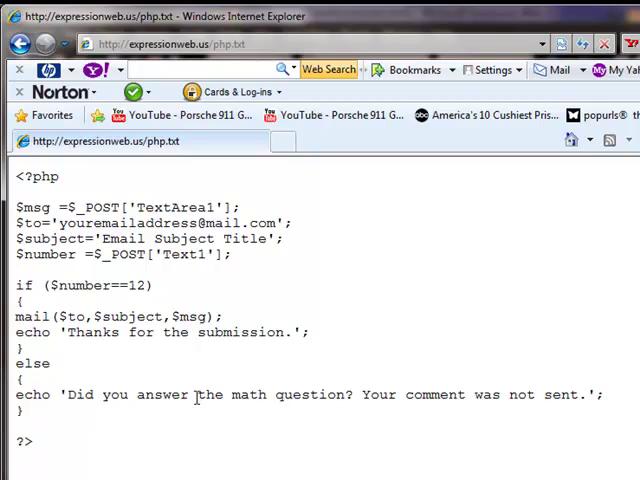
mouse_move(421, 390)
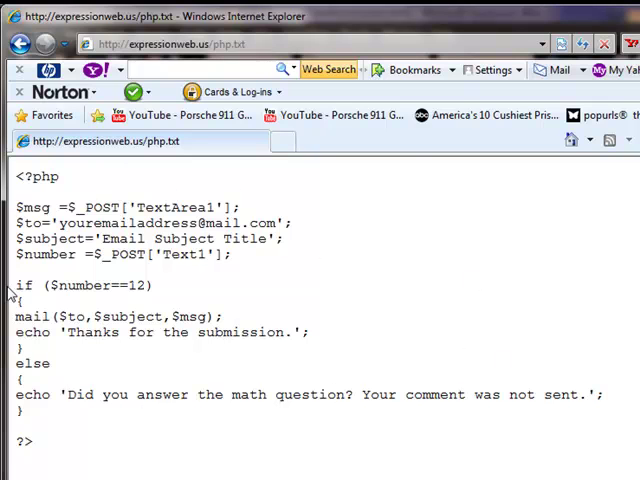
mouse_move(394, 306)
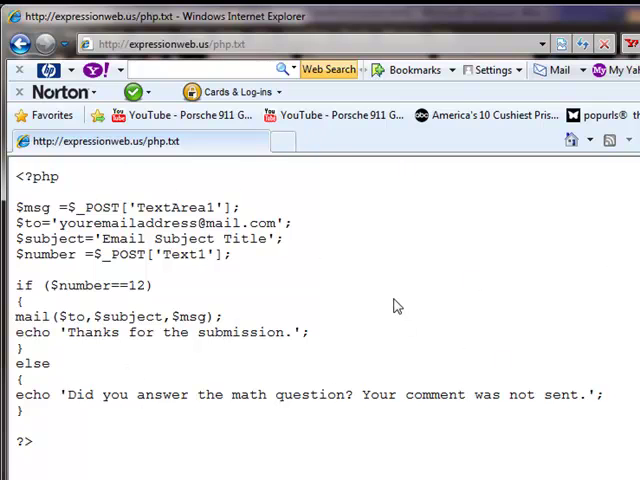
mouse_move(379, 286)
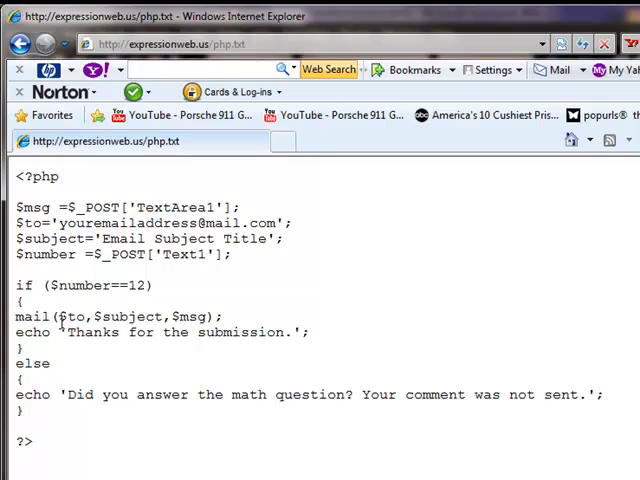
mouse_move(160, 286)
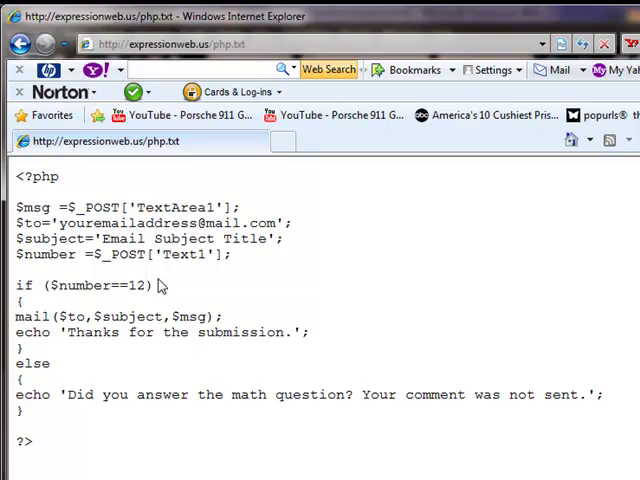
mouse_move(158, 413)
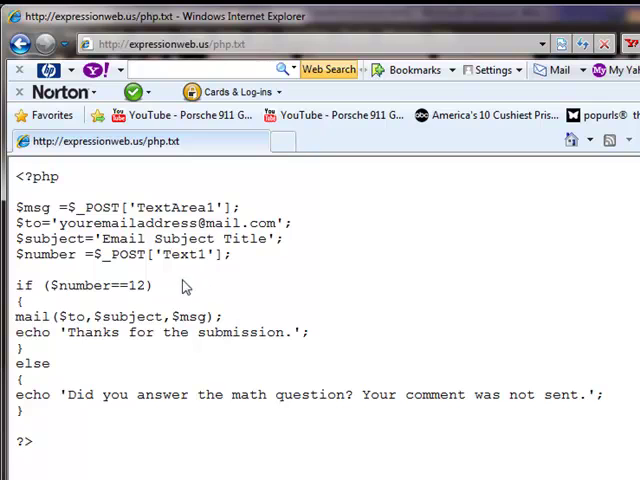
mouse_move(140, 305)
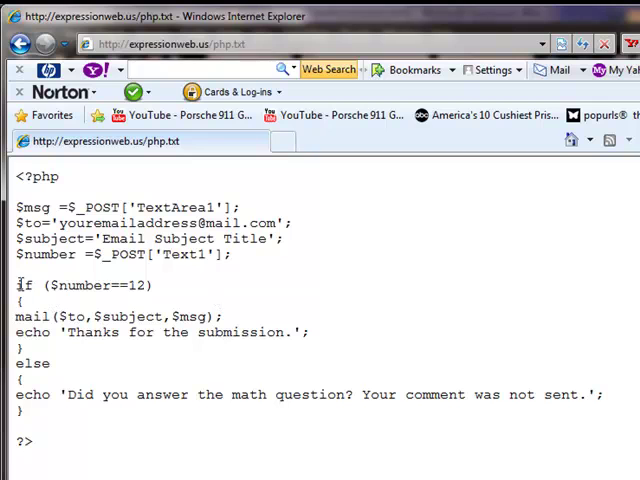
mouse_move(225, 249)
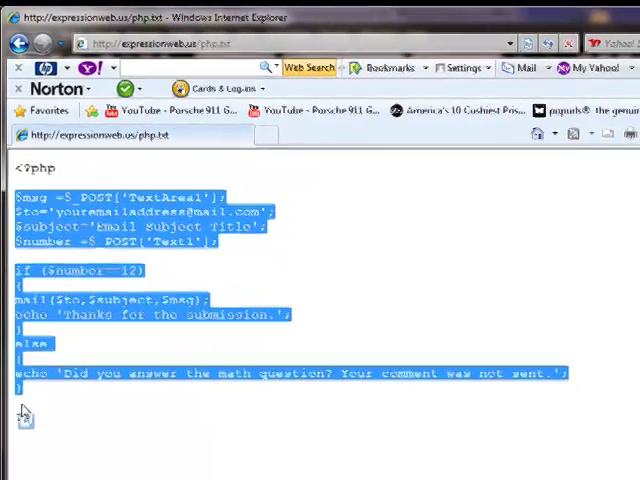
Copy the selected PHP mail script text
right_click(95, 190)
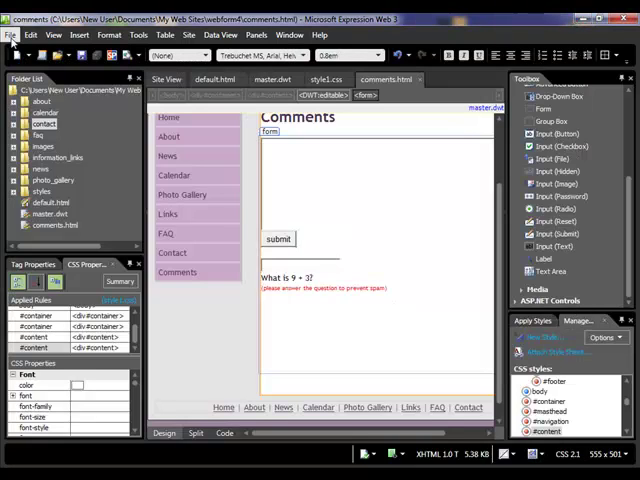
Create a new blank PHP page and save it as send.php
left_click(11, 35)
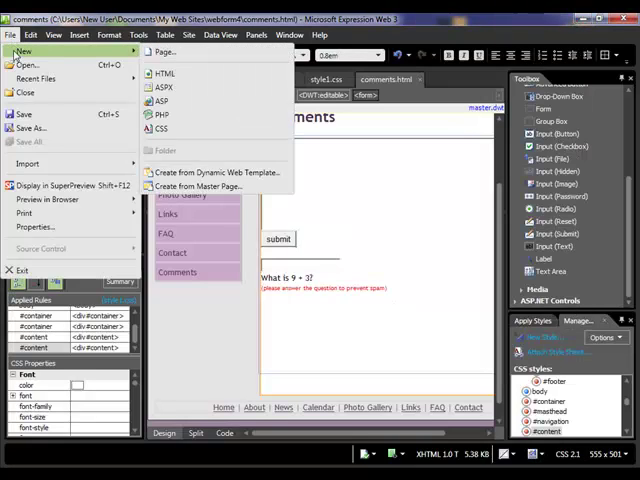
mouse_move(165, 51)
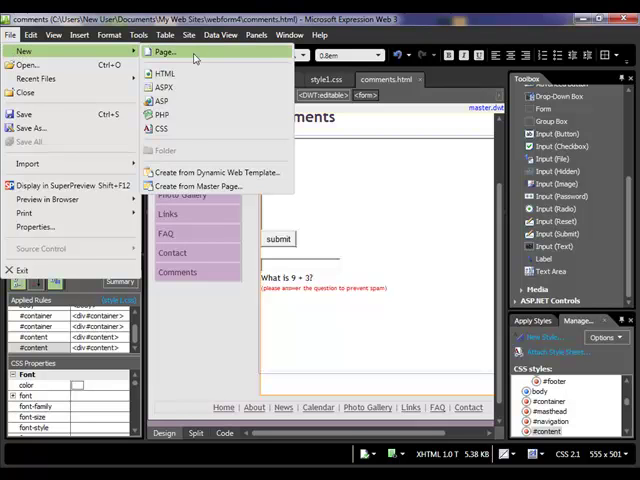
left_click(160, 114)
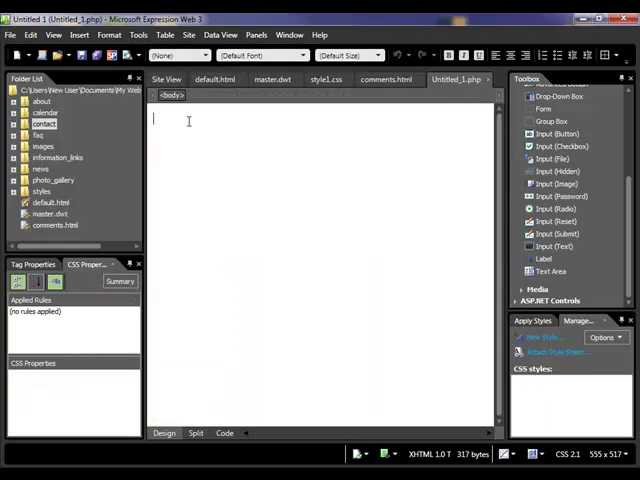
right_click(456, 79)
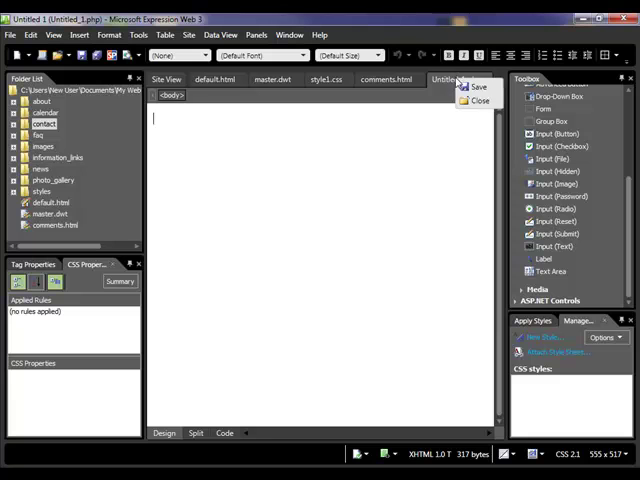
left_click(477, 87)
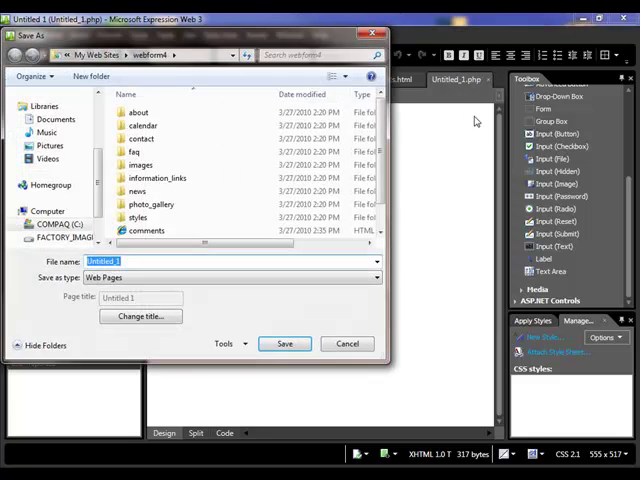
type("send")
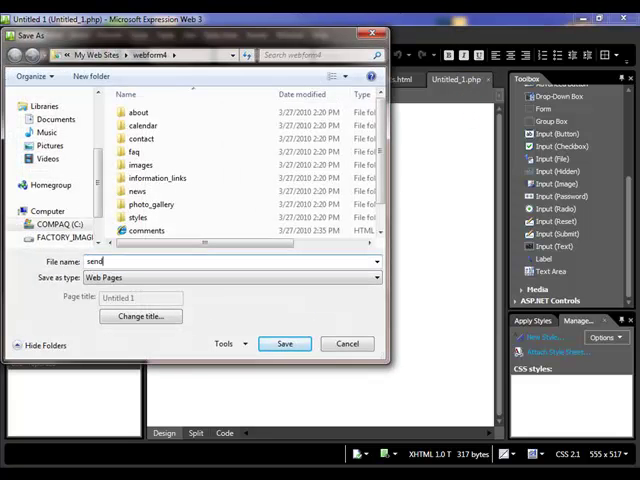
left_click(285, 343)
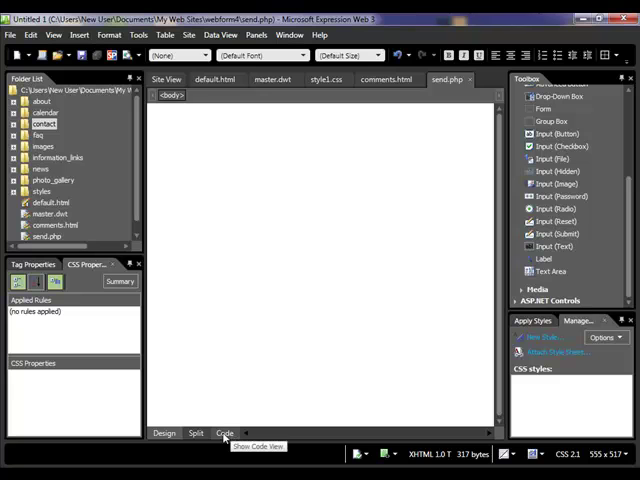
In Code view, insert a PHP code block into send.php's body and paste the mail script
left_click(224, 433)
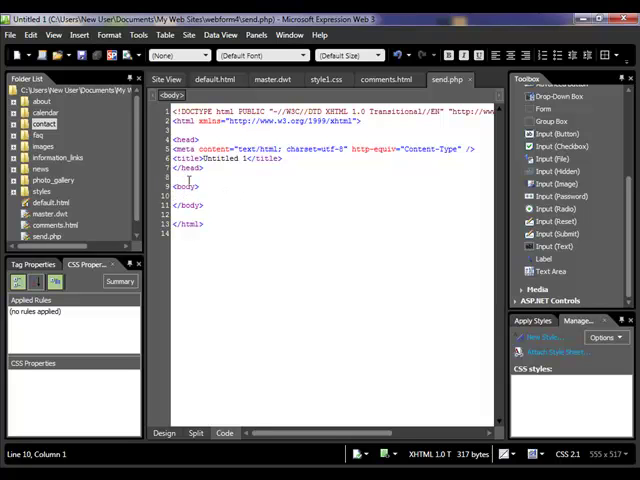
left_click(78, 35)
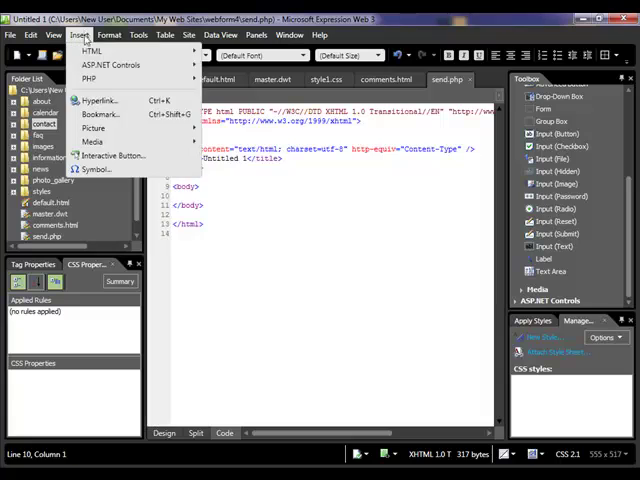
left_click(90, 78)
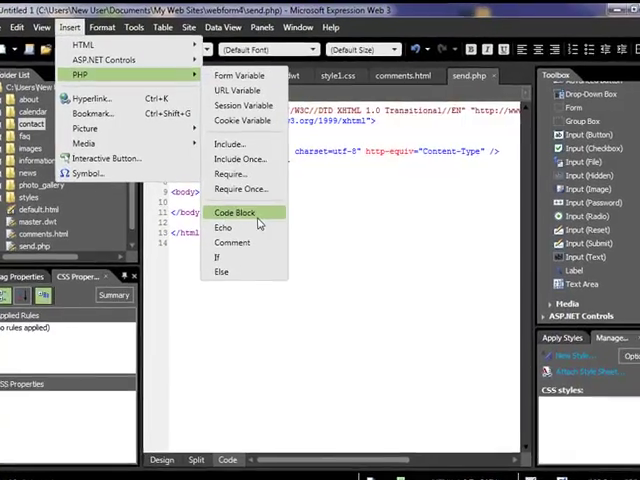
left_click(235, 212)
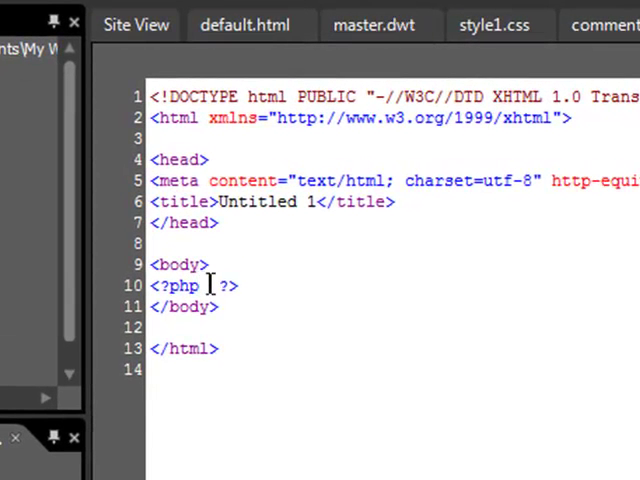
type("$msg =$_POST['TextArea1'];")
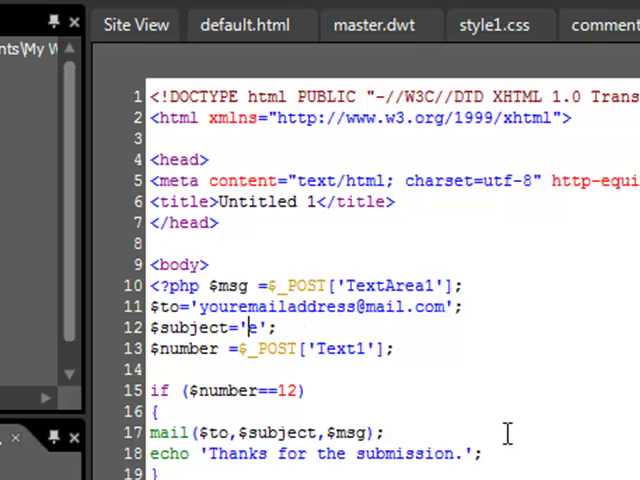
Replace the placeholder in the $subject line with 'Comment Posted'
type("Comment")
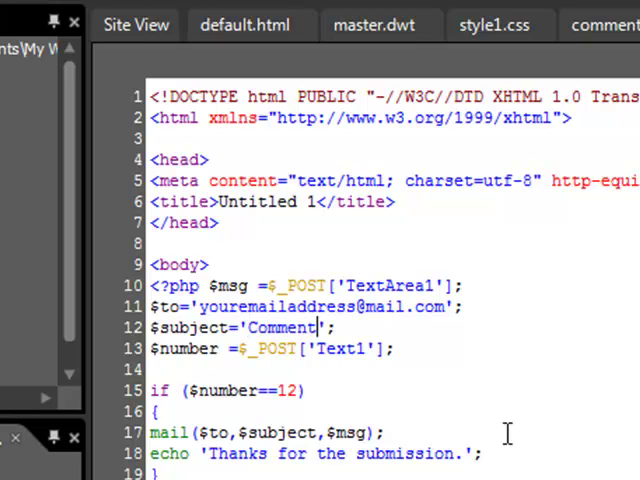
type("Posted")
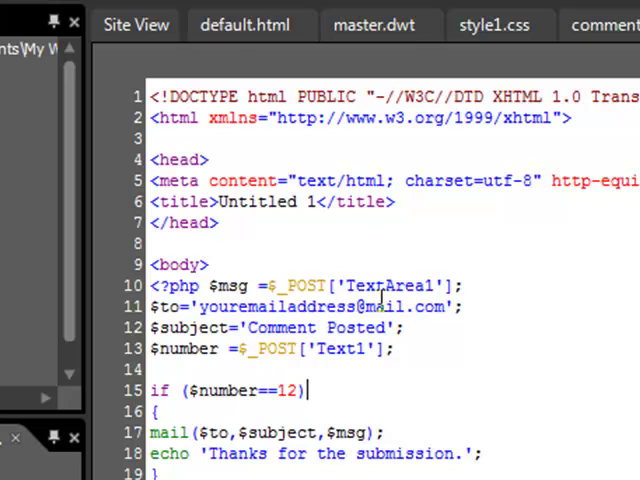
left_click(602, 24)
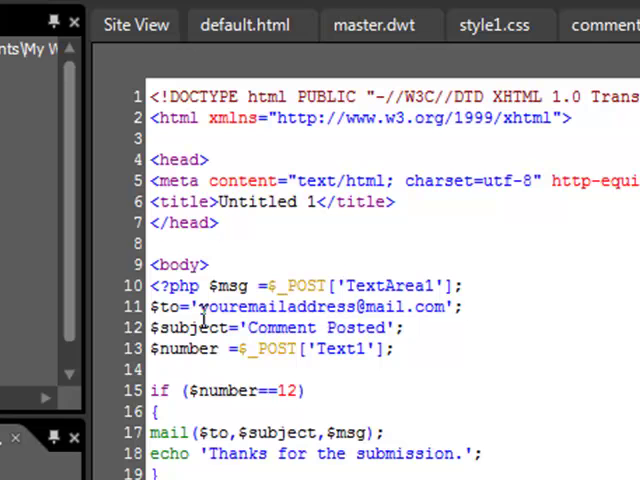
mouse_move(323, 363)
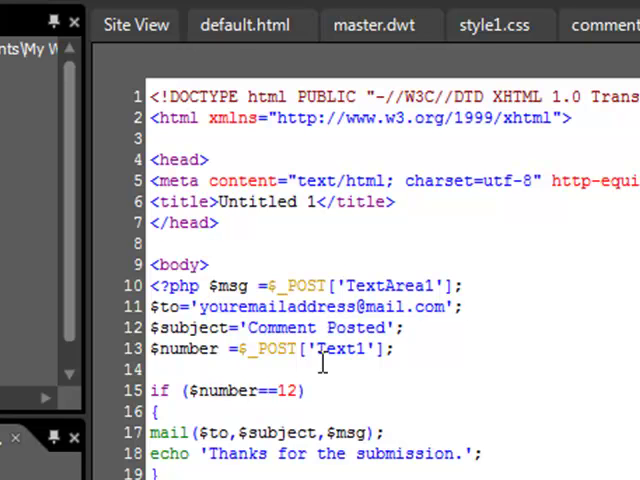